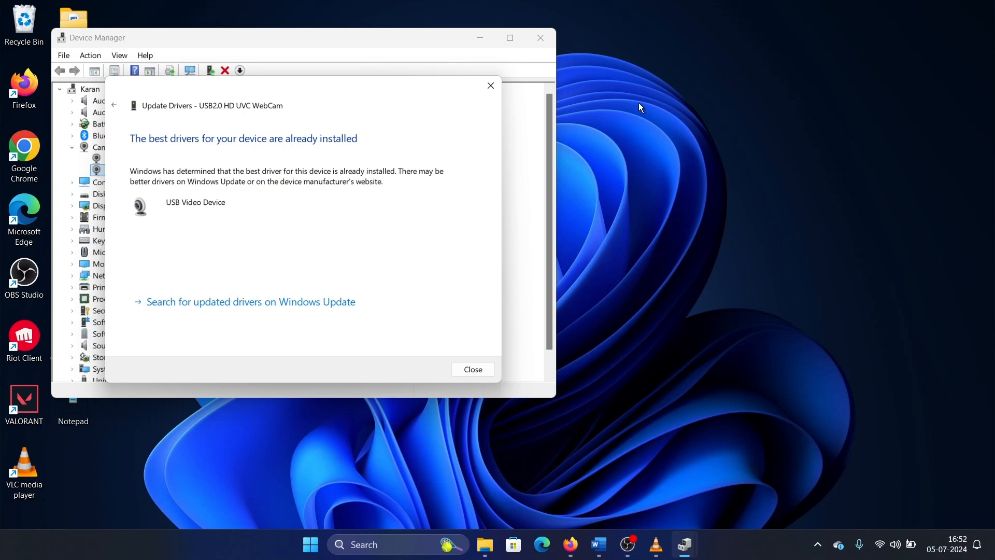
{"action": "mouse_move", "coordinate": [405, 149]}
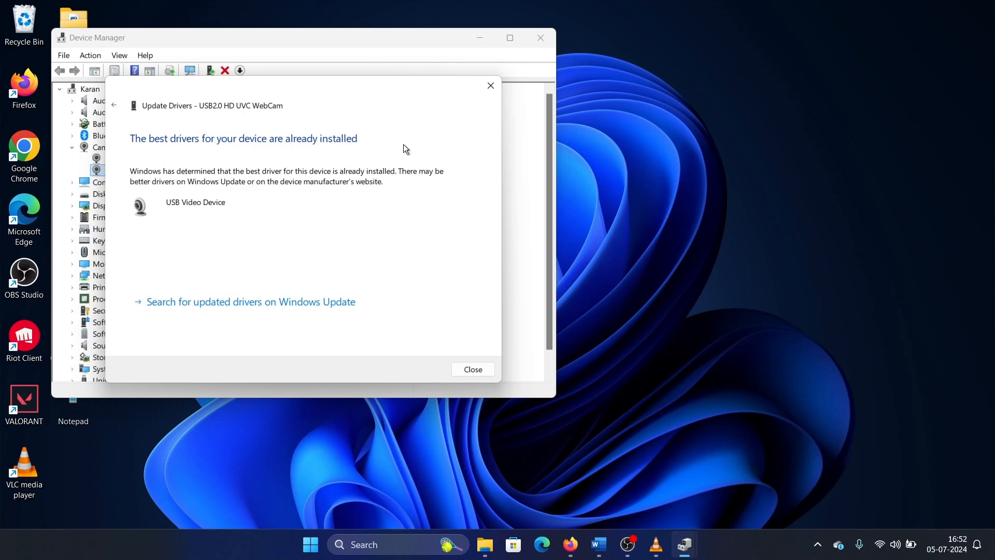
{"action": "mouse_move", "coordinate": [236, 181]}
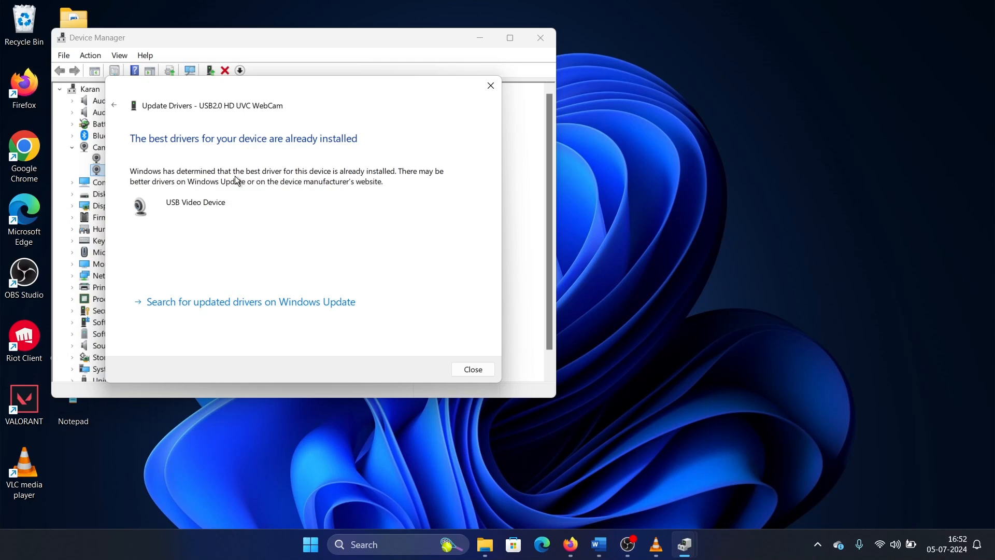
{"action": "mouse_move", "coordinate": [397, 146]}
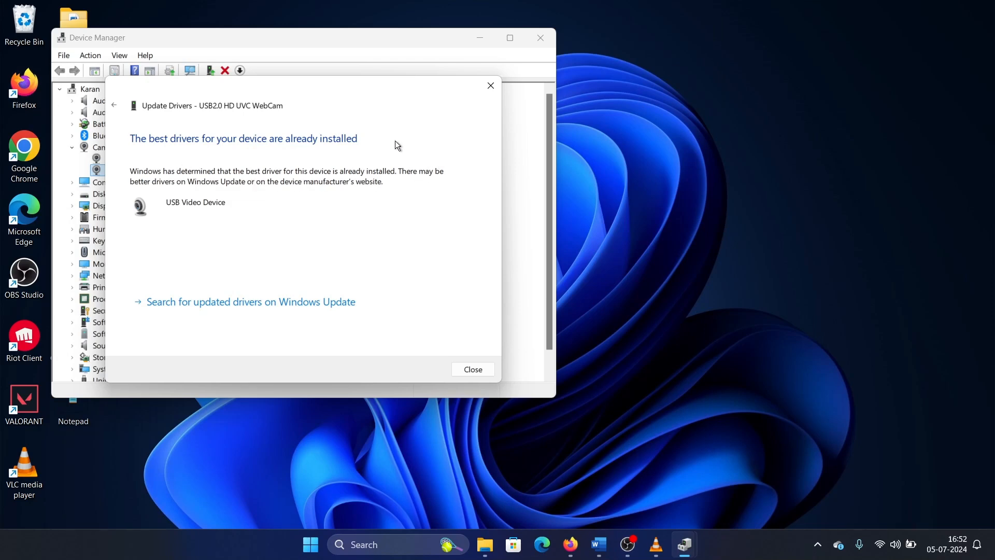
{"action": "mouse_move", "coordinate": [171, 149]}
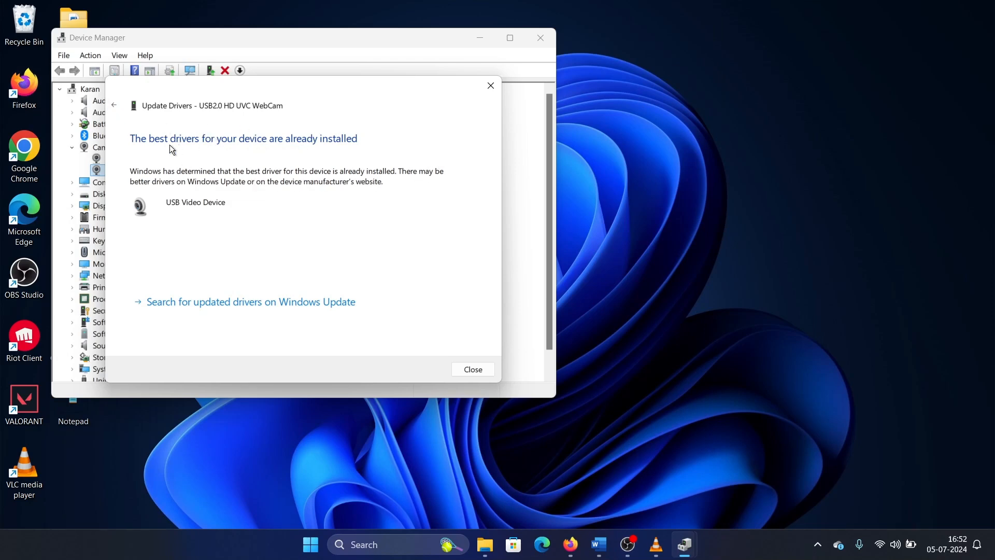
{"action": "mouse_move", "coordinate": [497, 87]}
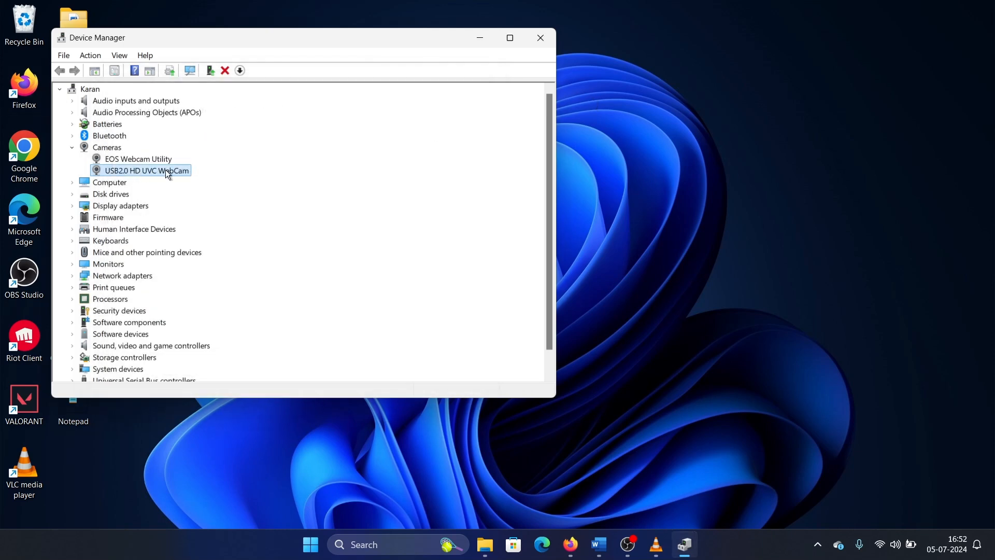
Step: Search automatically for newer USB2.0 HD UVC WebCam drivers, dismiss the result and close Device Manager
{"action": "right_click", "coordinate": [146, 170]}
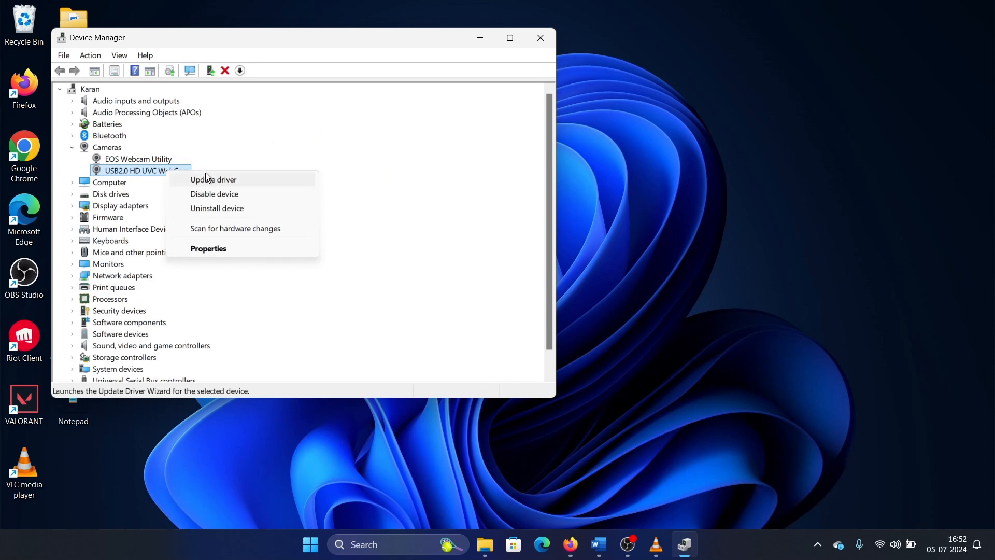
{"action": "left_click", "coordinate": [214, 179]}
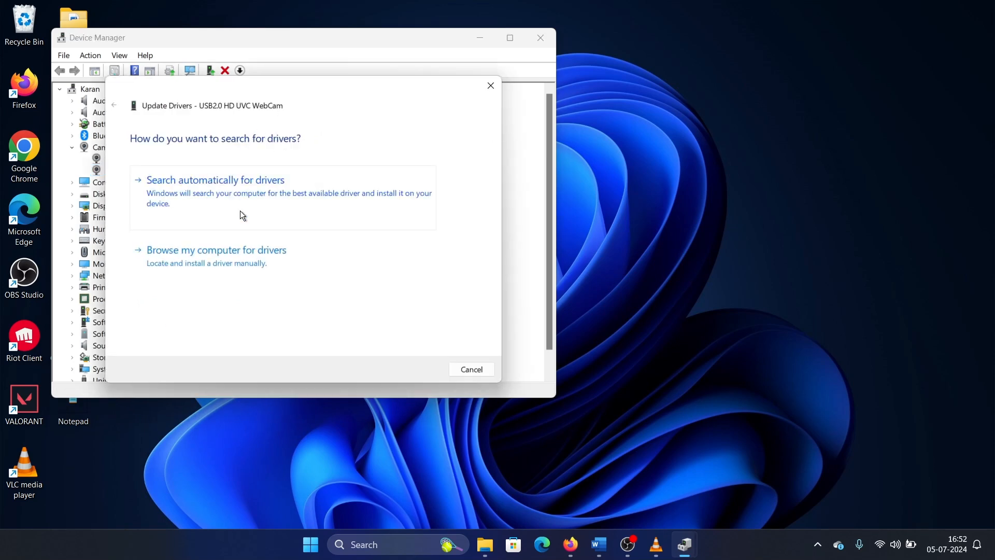
{"action": "left_click", "coordinate": [215, 179]}
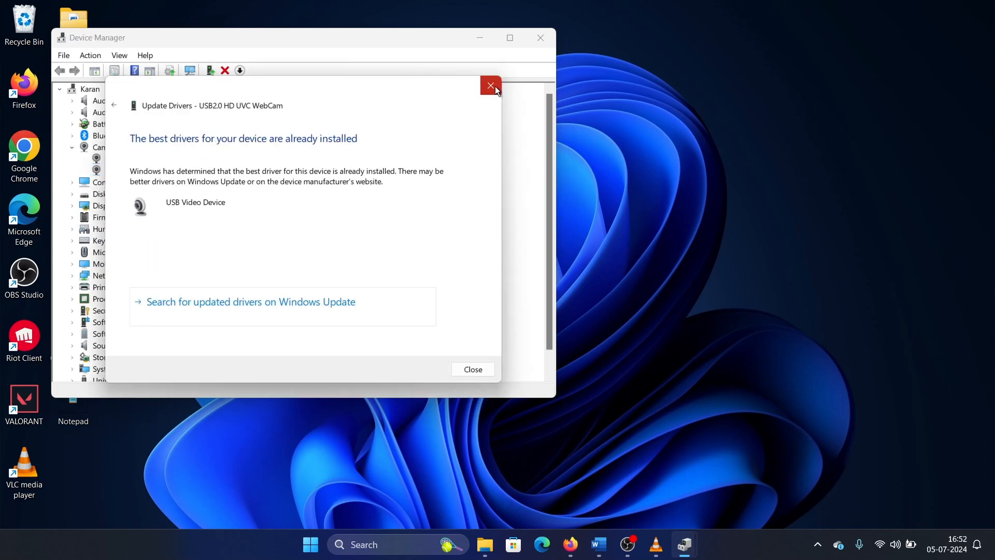
{"action": "left_click", "coordinate": [490, 86]}
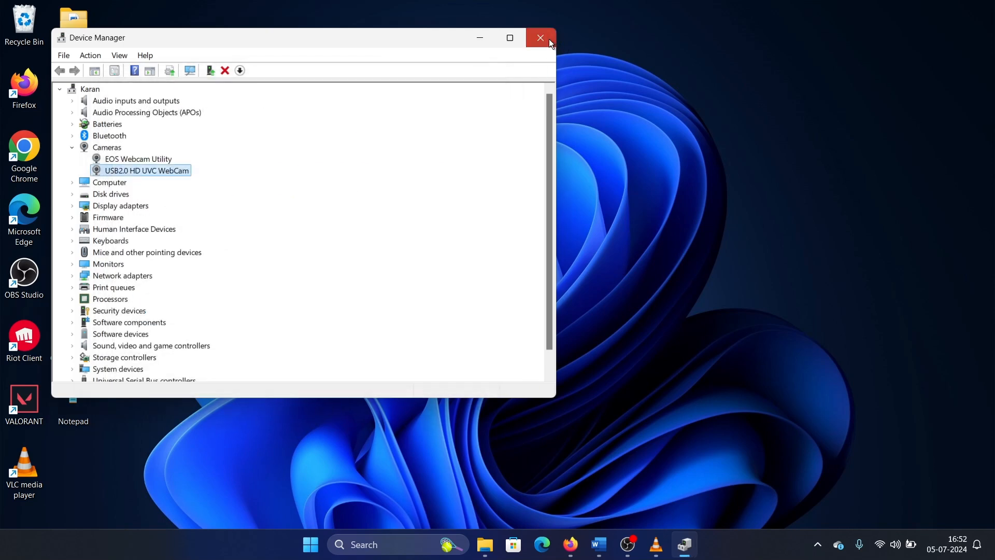
{"action": "left_click", "coordinate": [540, 38]}
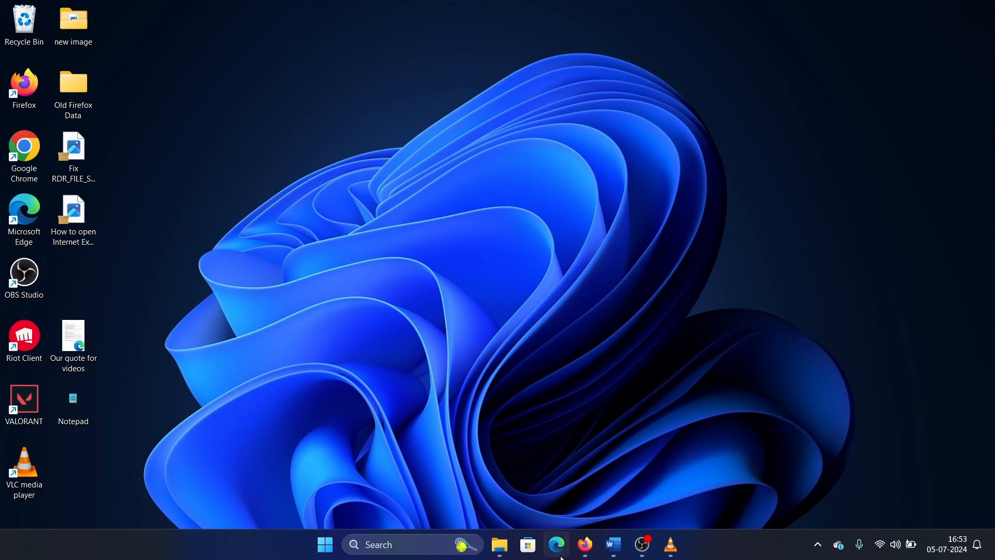
Step: Launch Edge and run a Google search for 'asus drivers' from the address bar suggestion
{"action": "left_click", "coordinate": [557, 544]}
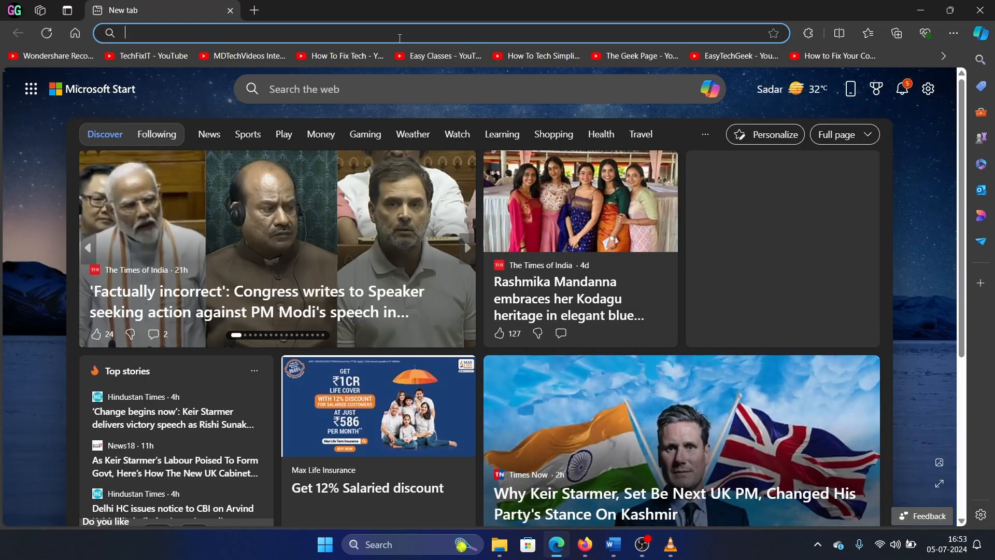
{"action": "type", "text": "a"}
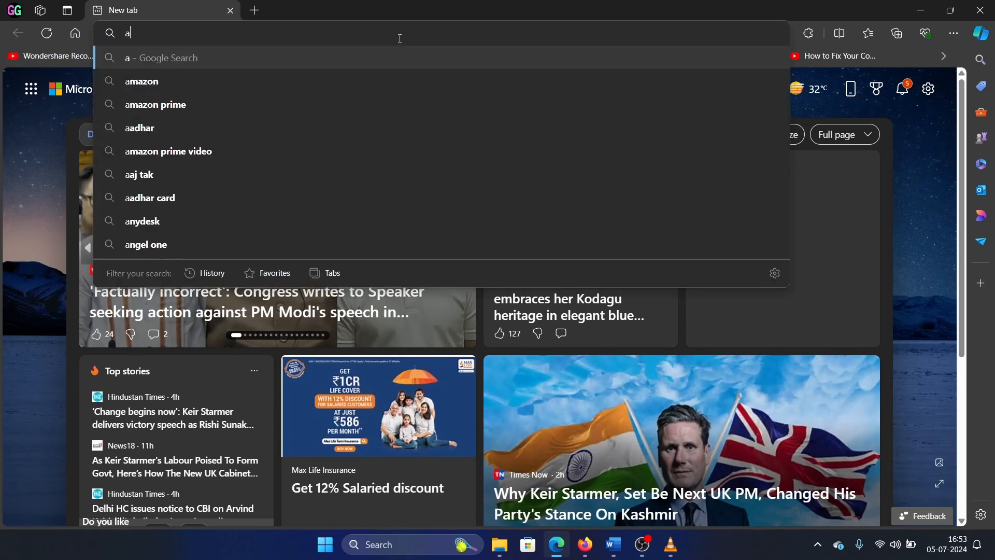
{"action": "type", "text": "asus d"}
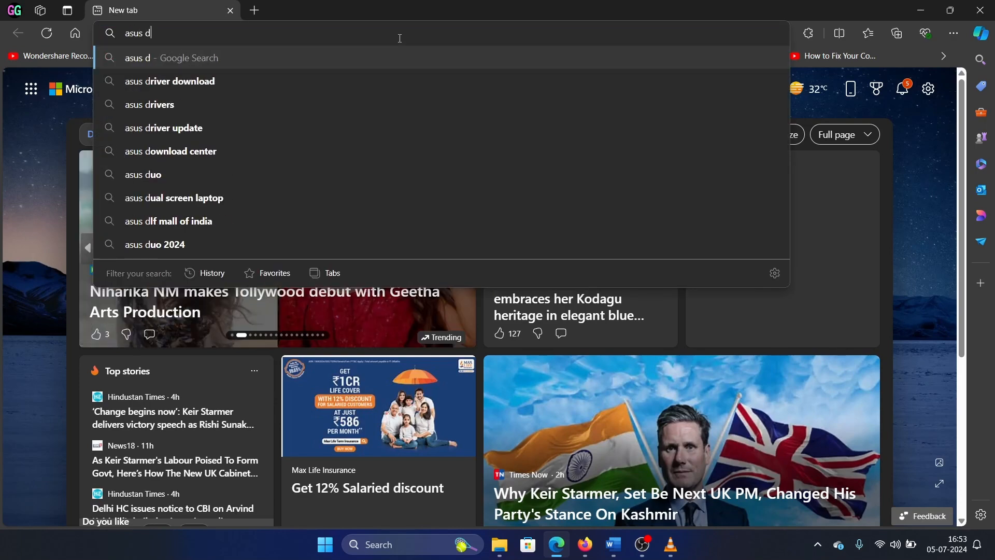
{"action": "left_click", "coordinate": [148, 104]}
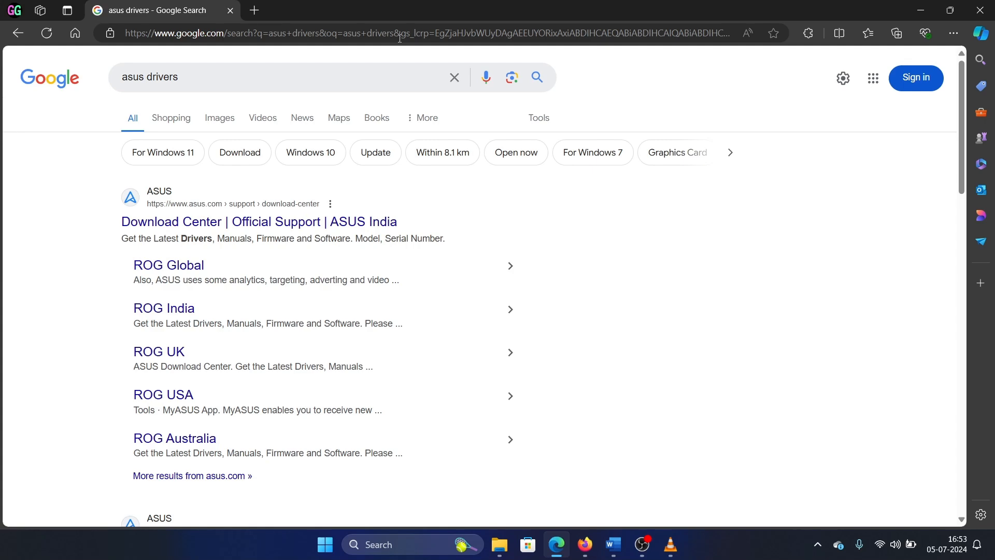
{"action": "mouse_move", "coordinate": [258, 222]}
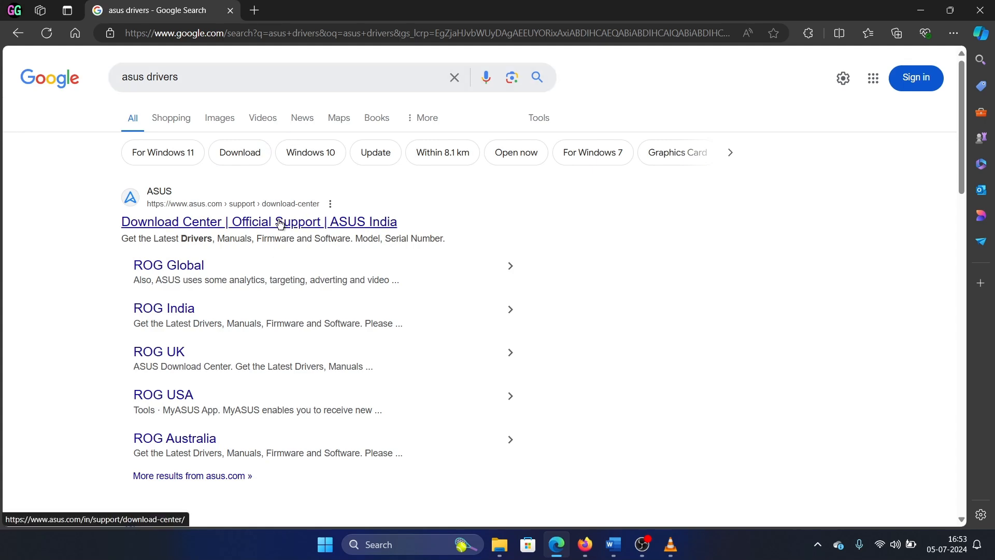
Step: Find model 'fa507re' in the ASUS Download Center and go to its Driver & Tools section
{"action": "left_click", "coordinate": [258, 221]}
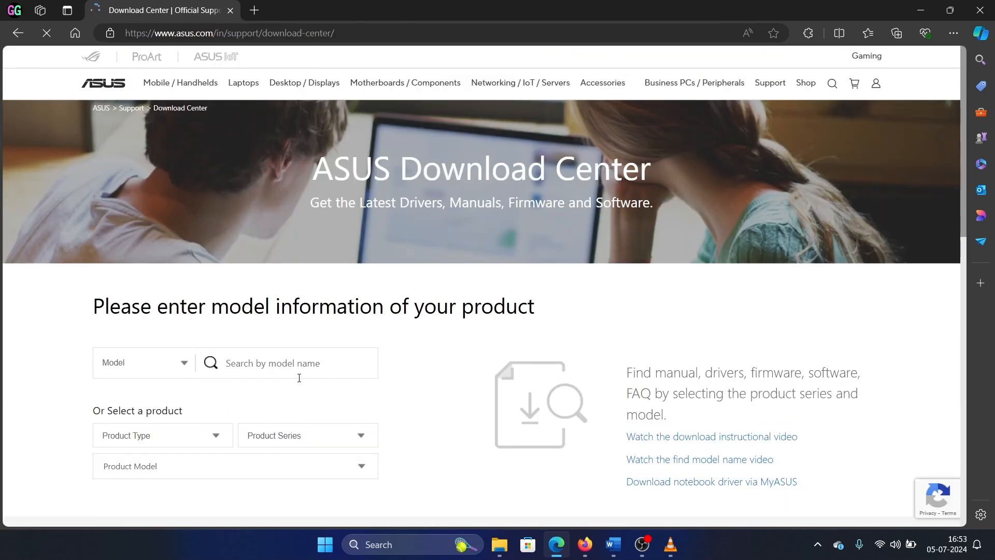
{"action": "type", "text": "fa"}
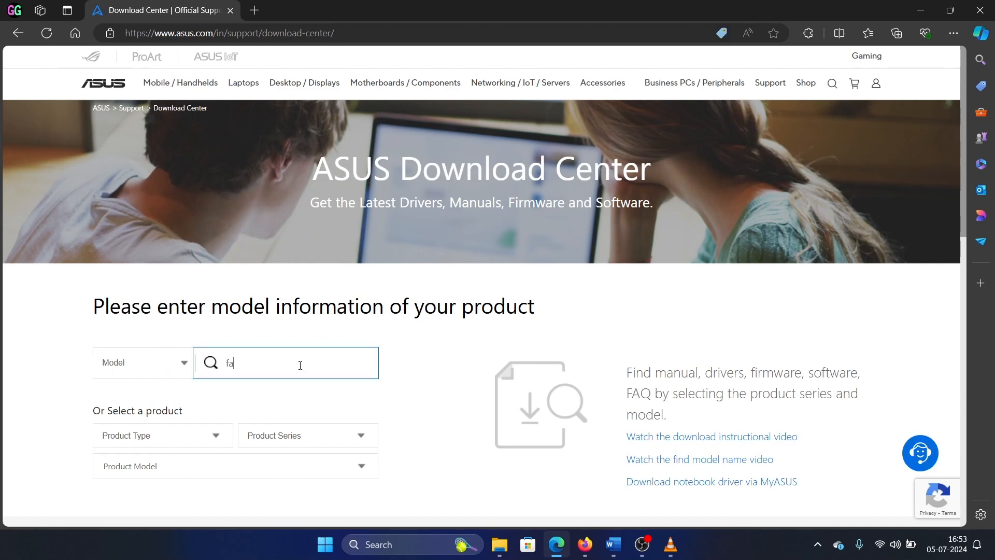
{"action": "type", "text": "507"}
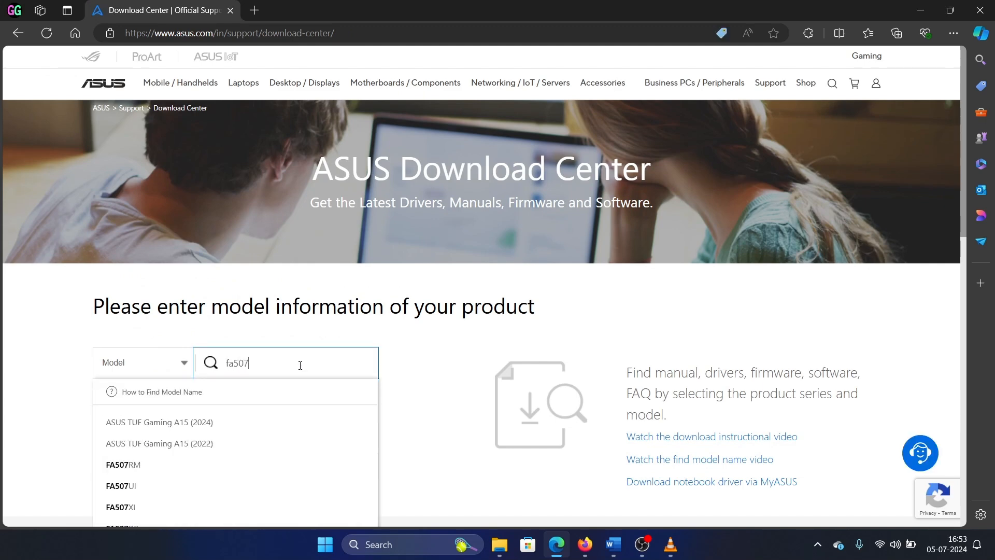
{"action": "type", "text": "re"}
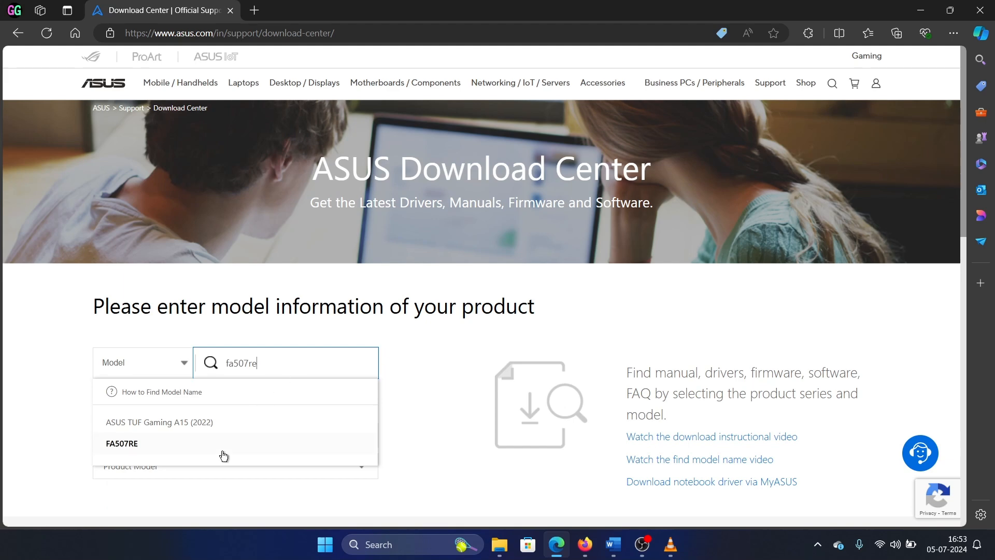
{"action": "left_click", "coordinate": [120, 442]}
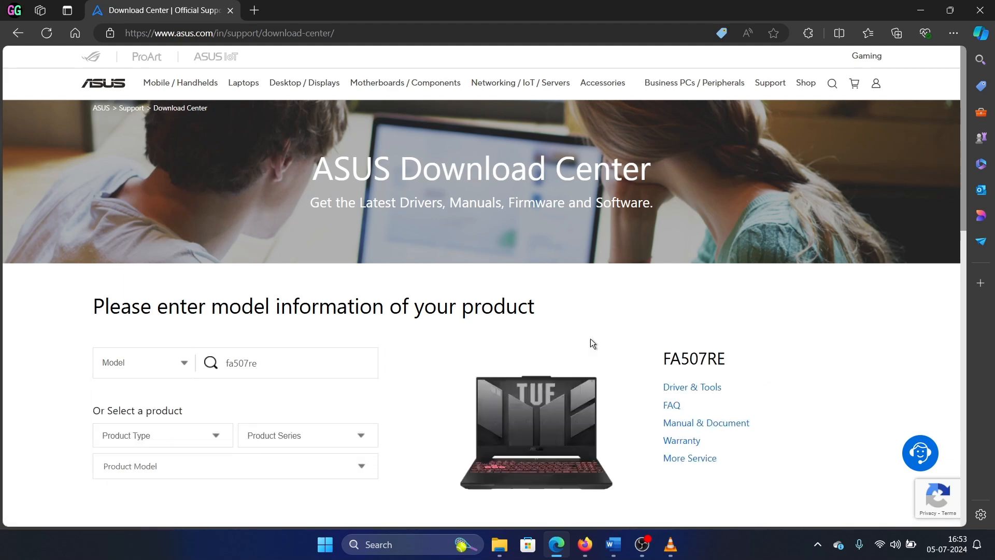
{"action": "left_click", "coordinate": [691, 386]}
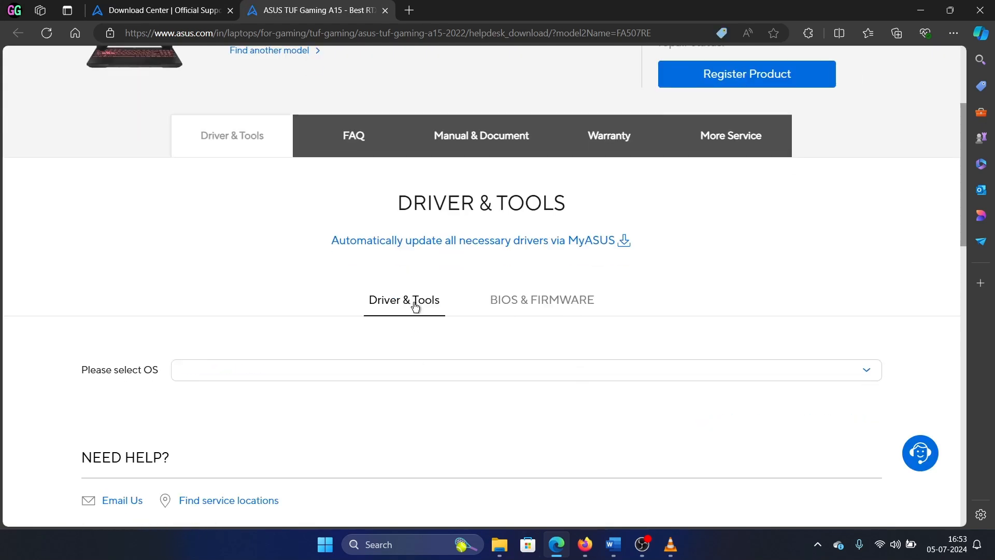
Step: Scroll the FA507RE driver list down to the Audio section with Cmedia Audio
{"action": "scroll", "scroll_direction": "down", "scroll_amount": 3}
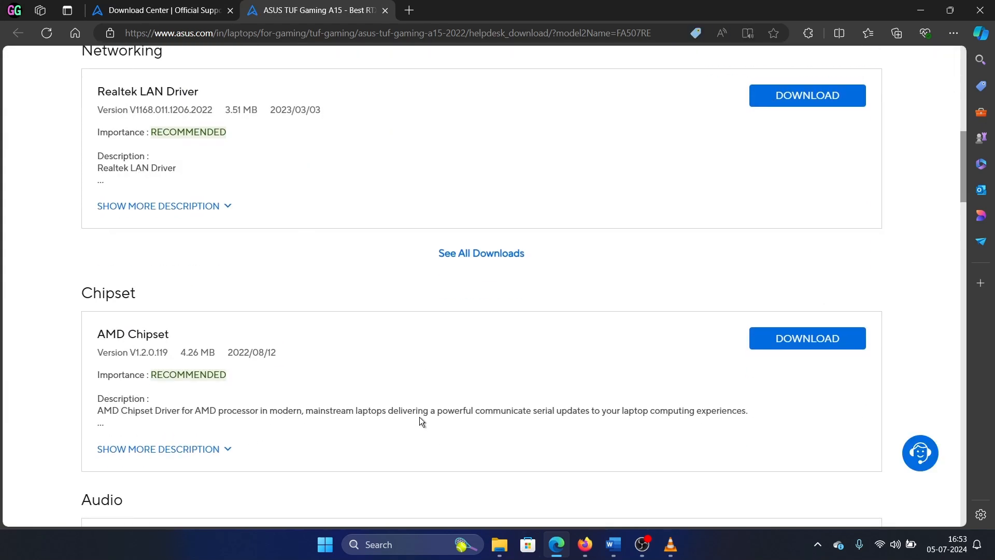
{"action": "scroll", "scroll_direction": "down", "scroll_amount": 3}
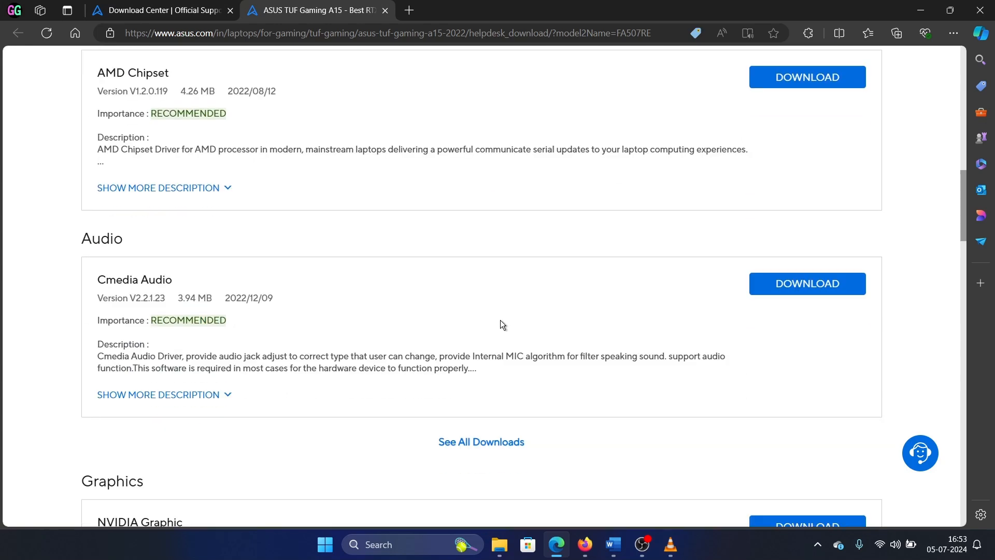
{"action": "mouse_move", "coordinate": [806, 282]}
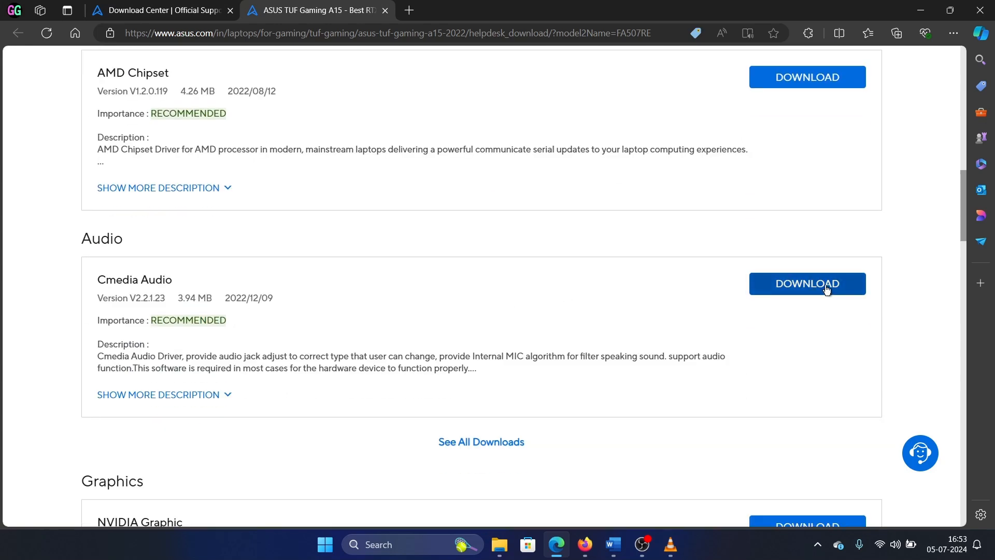
Step: Download the Cmedia Audio driver package and launch its installer
{"action": "left_click", "coordinate": [806, 284]}
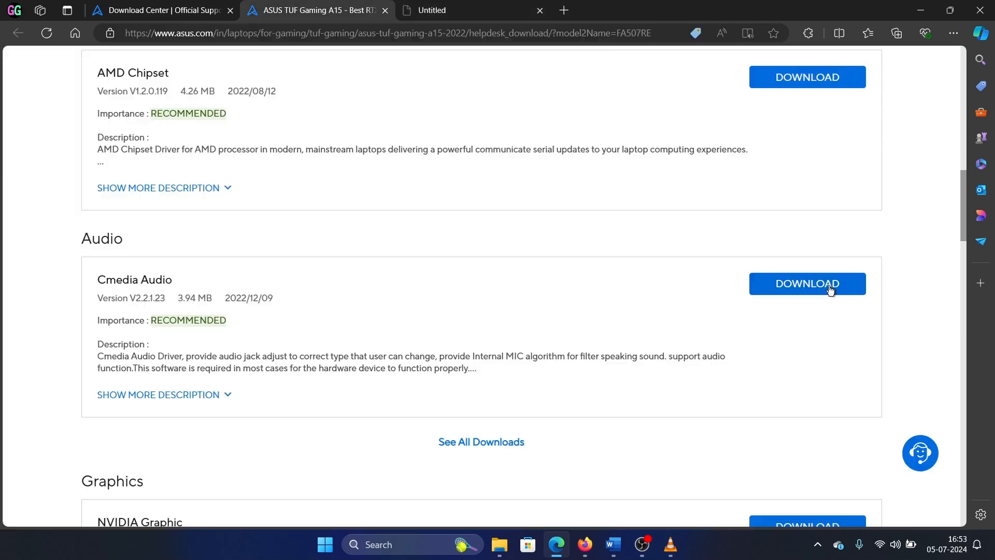
{"action": "left_click", "coordinate": [807, 283]}
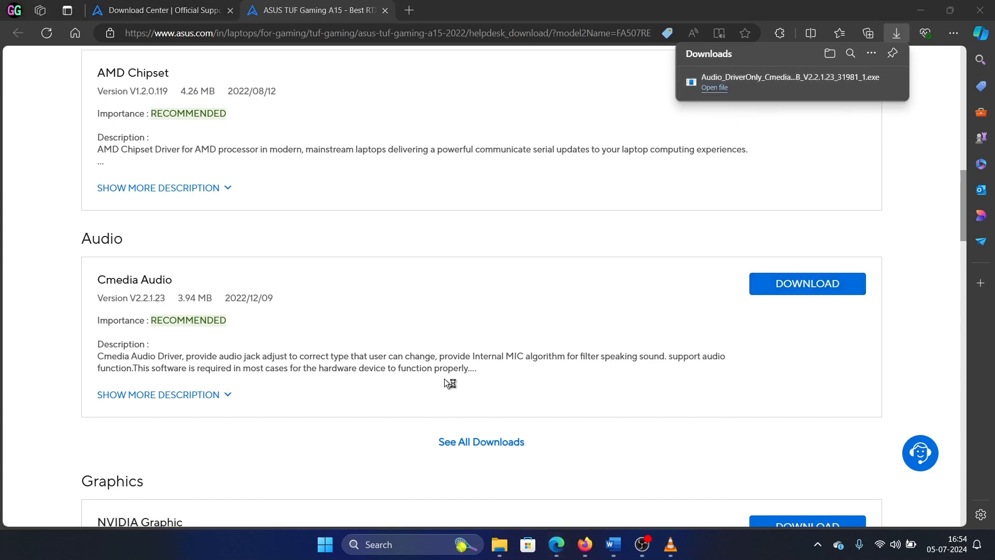
{"action": "left_click", "coordinate": [714, 87]}
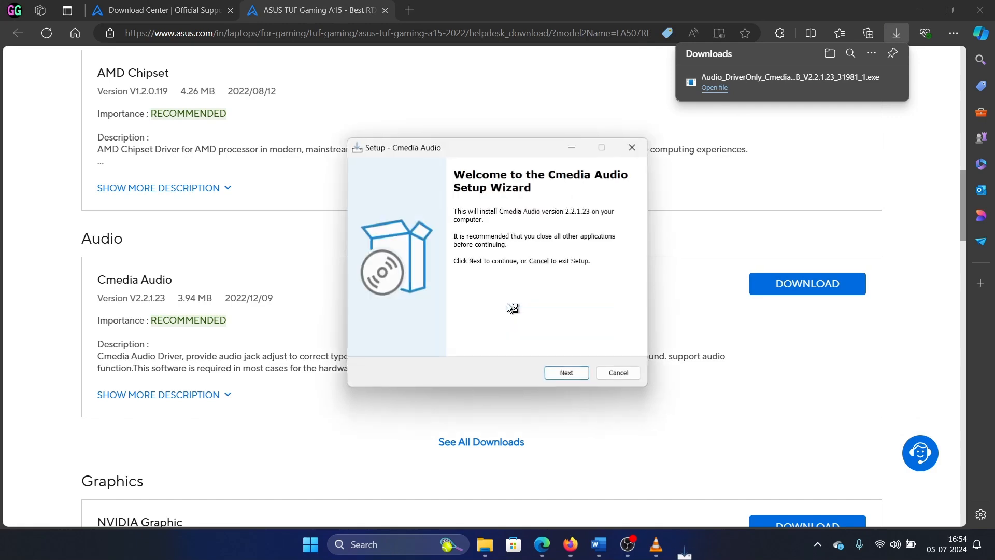
Step: Continue through the setup wizard with Install selected to begin installing Cmedia Audio 2.2.1.23
{"action": "left_click", "coordinate": [565, 372]}
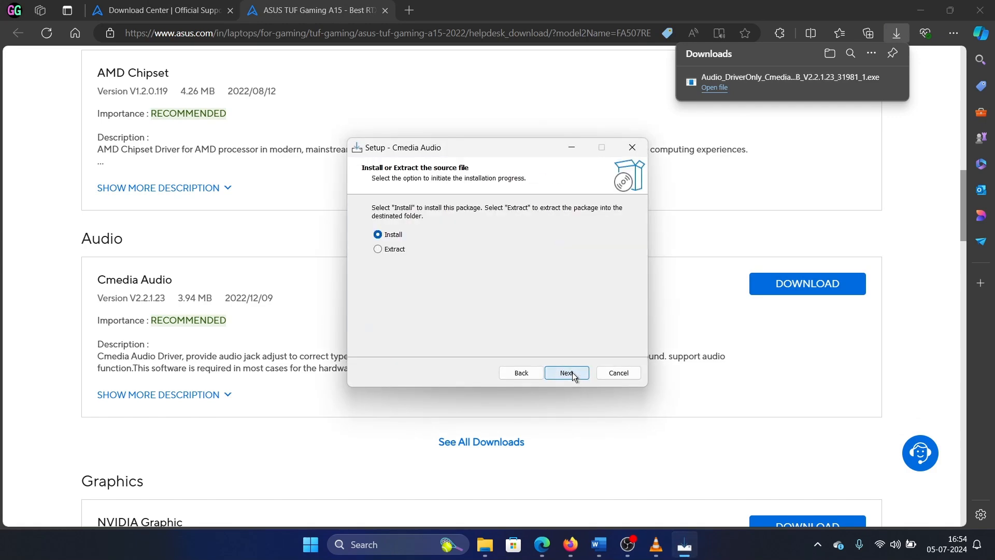
{"action": "left_click", "coordinate": [566, 372]}
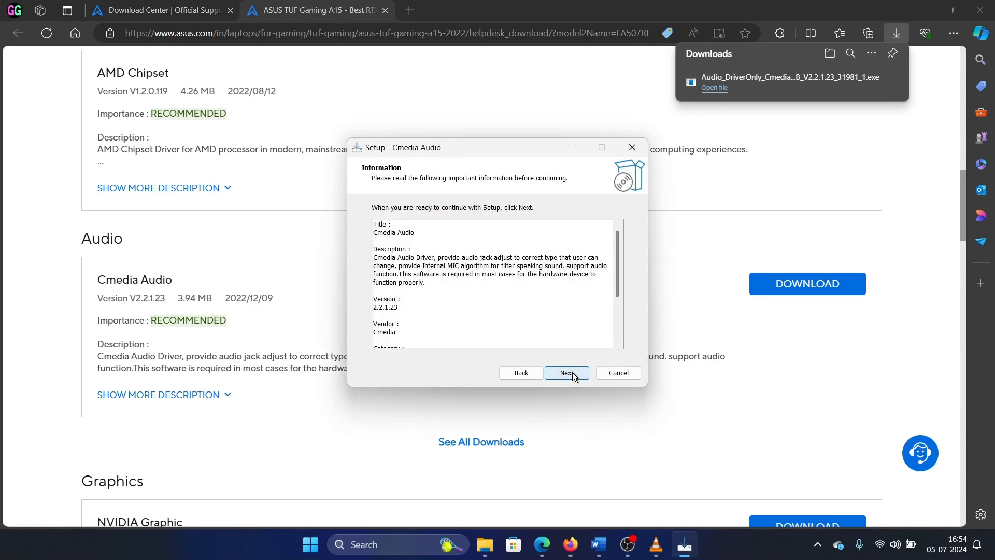
{"action": "left_click", "coordinate": [566, 372]}
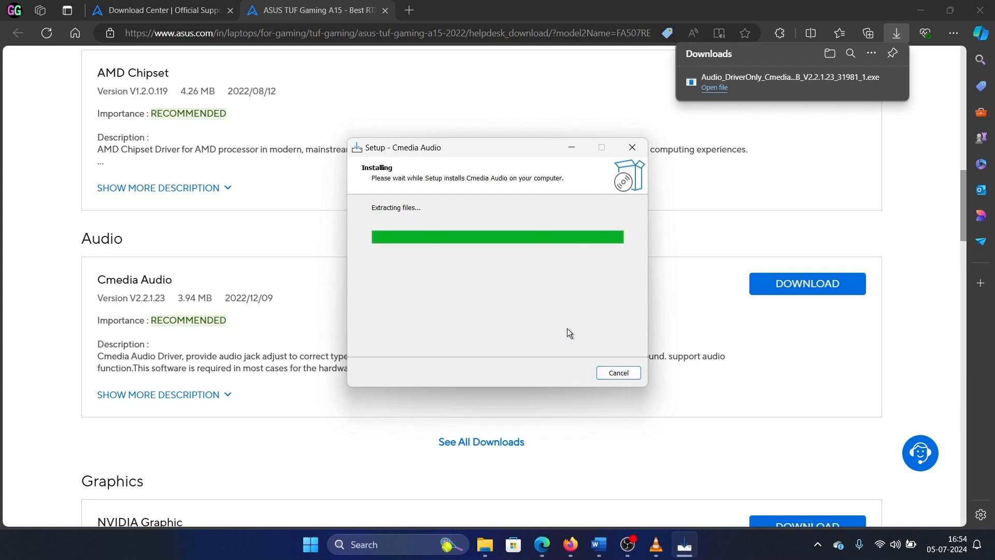
{"action": "mouse_move", "coordinate": [564, 272]}
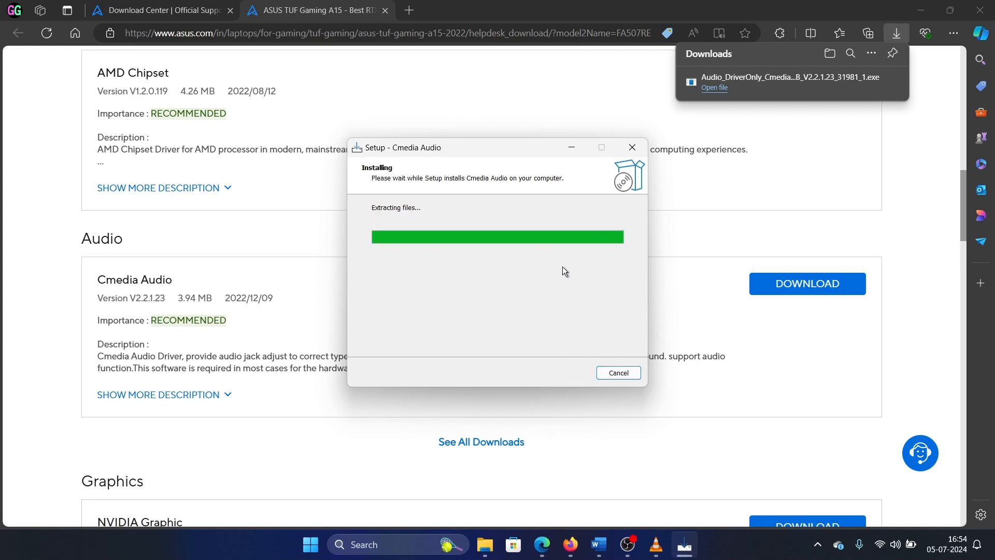
{"action": "mouse_move", "coordinate": [248, 270]}
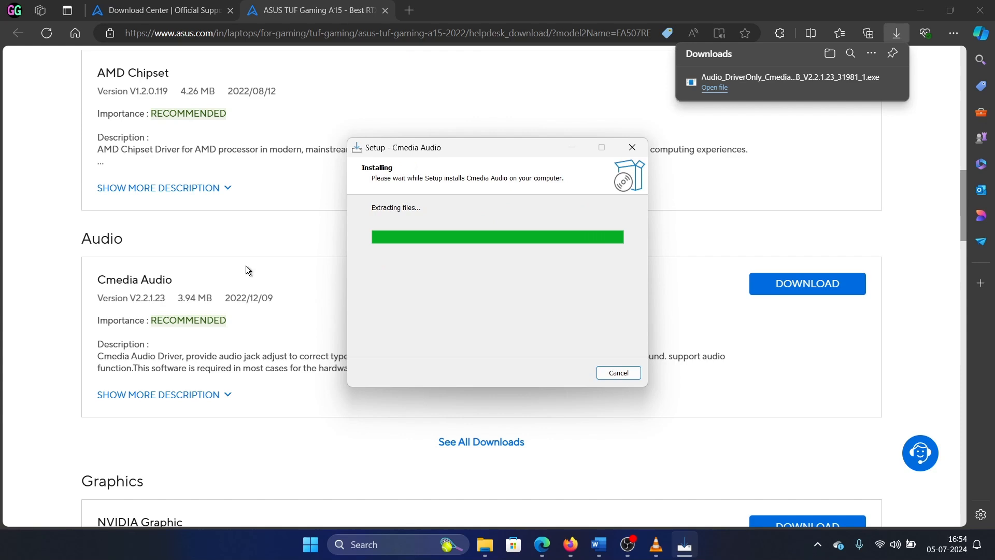
Step: Browse the FA507RE driver list down to Bluetooth and Software, then back up to the OS selector
{"action": "scroll", "scroll_direction": "down", "scroll_amount": 3}
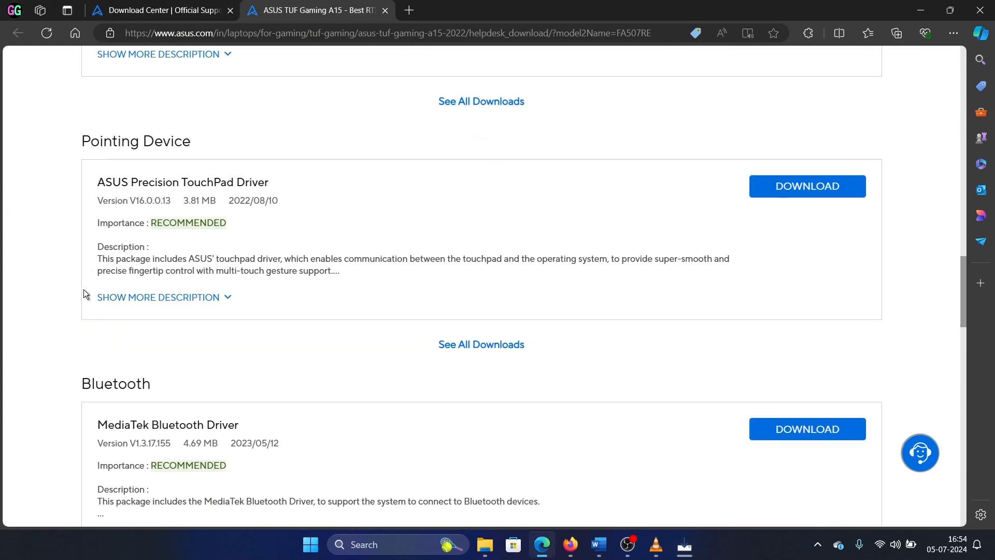
{"action": "mouse_move", "coordinate": [454, 328]}
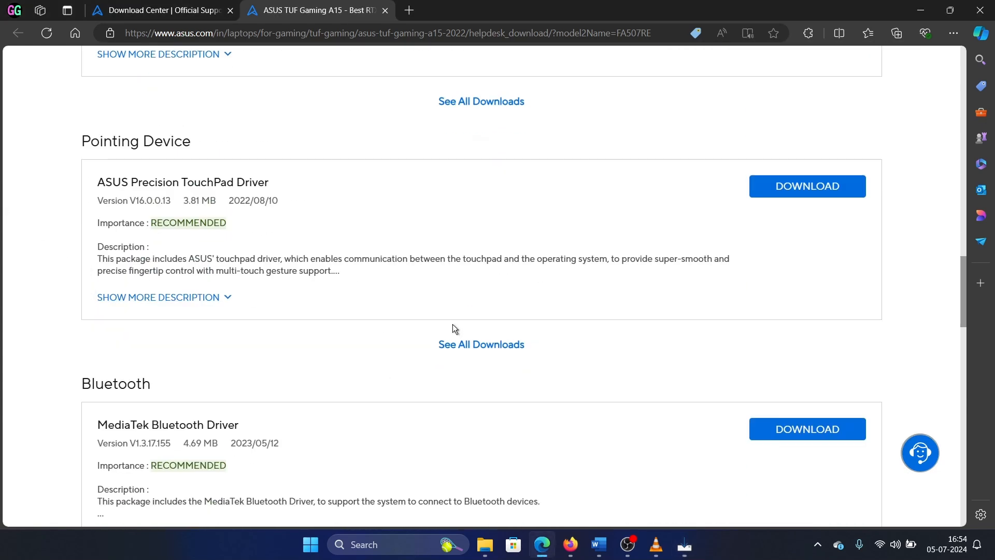
{"action": "mouse_move", "coordinate": [487, 327]}
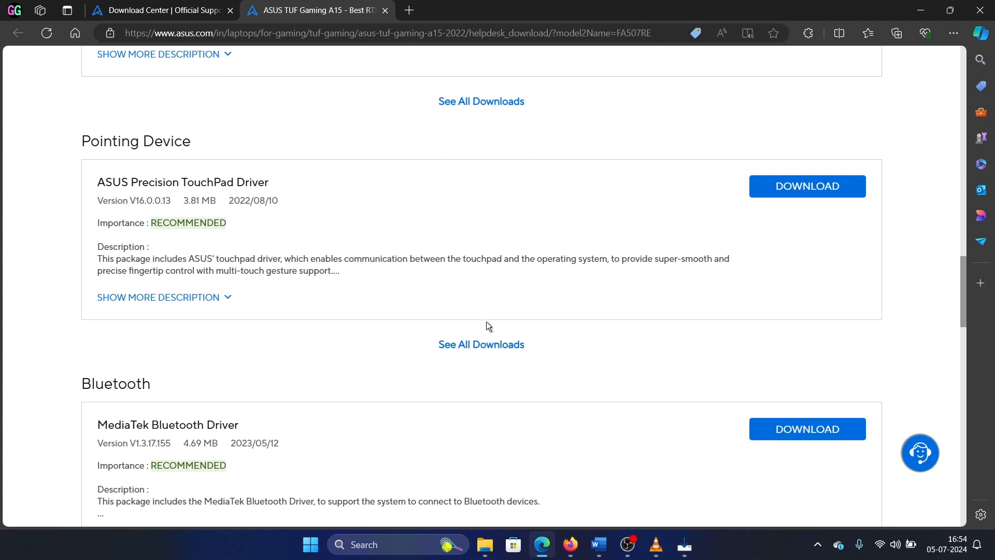
{"action": "mouse_move", "coordinate": [305, 290]}
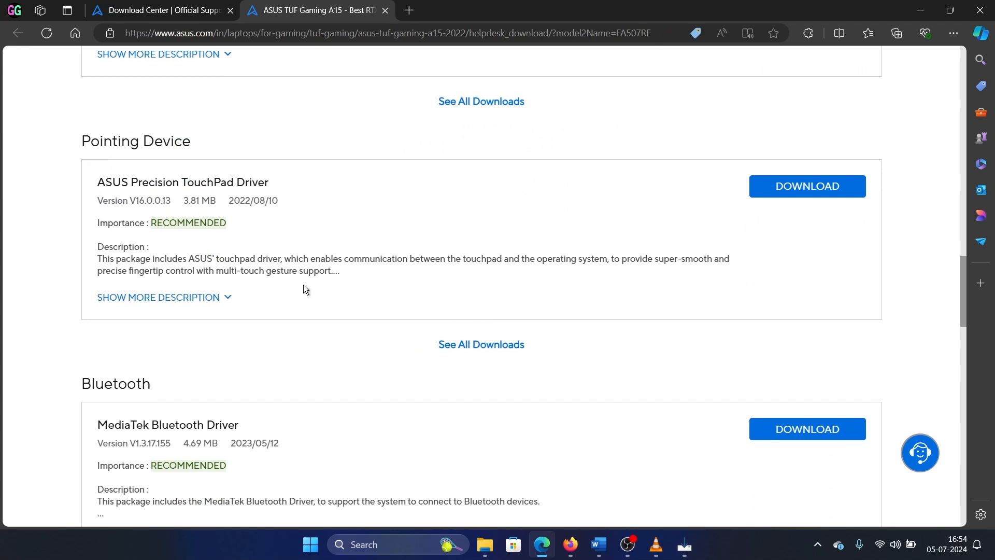
{"action": "mouse_move", "coordinate": [374, 408]}
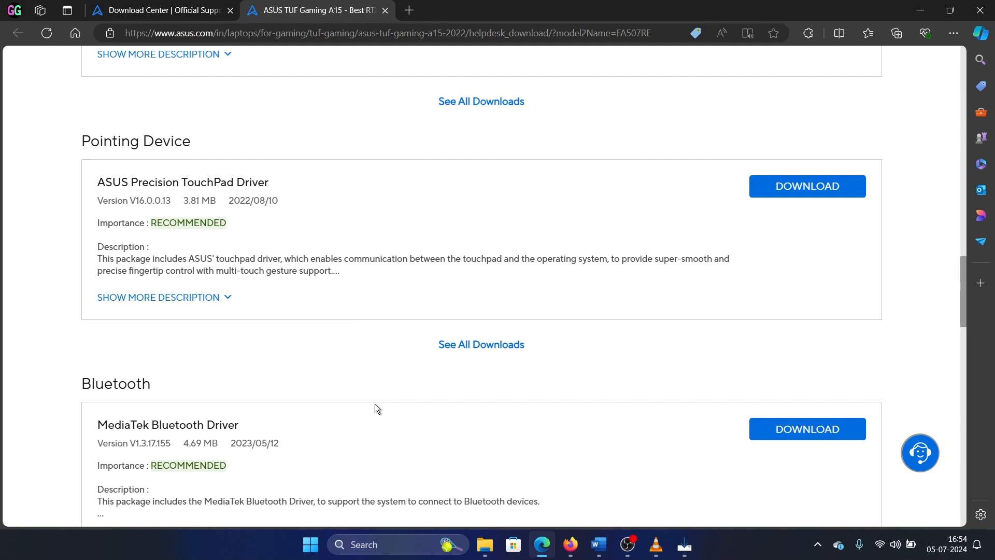
{"action": "scroll", "scroll_direction": "down", "scroll_amount": 3}
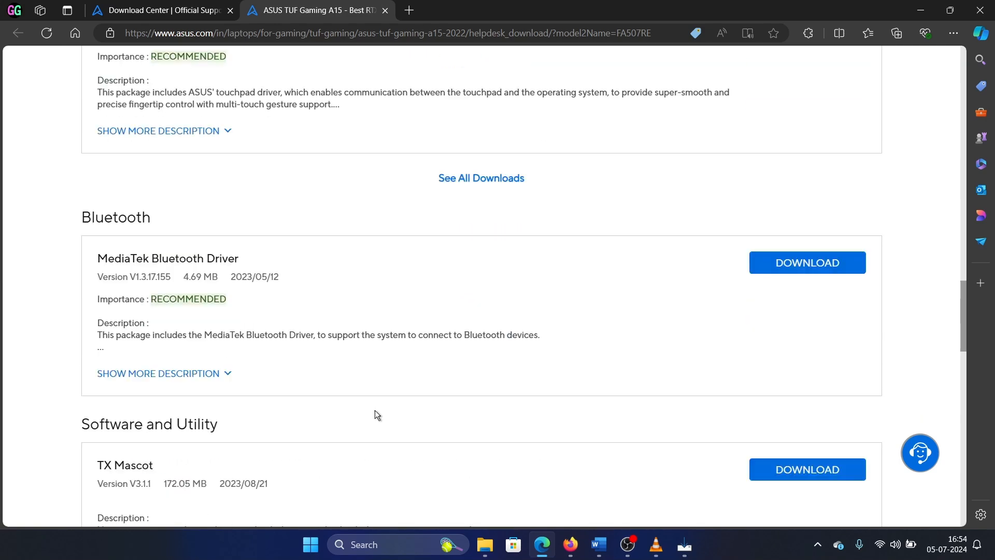
{"action": "scroll", "scroll_direction": "down", "scroll_amount": 3}
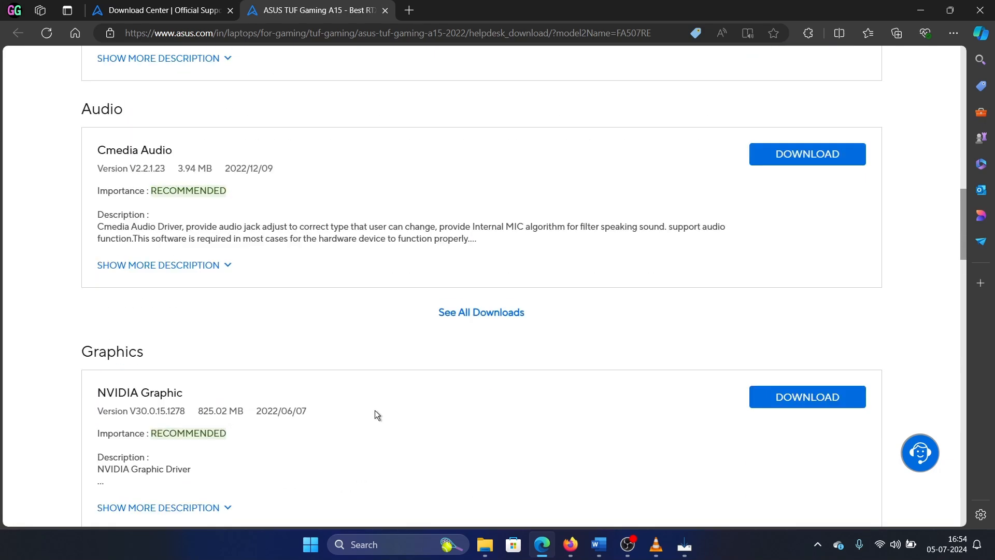
{"action": "scroll", "scroll_direction": "up", "scroll_amount": 3}
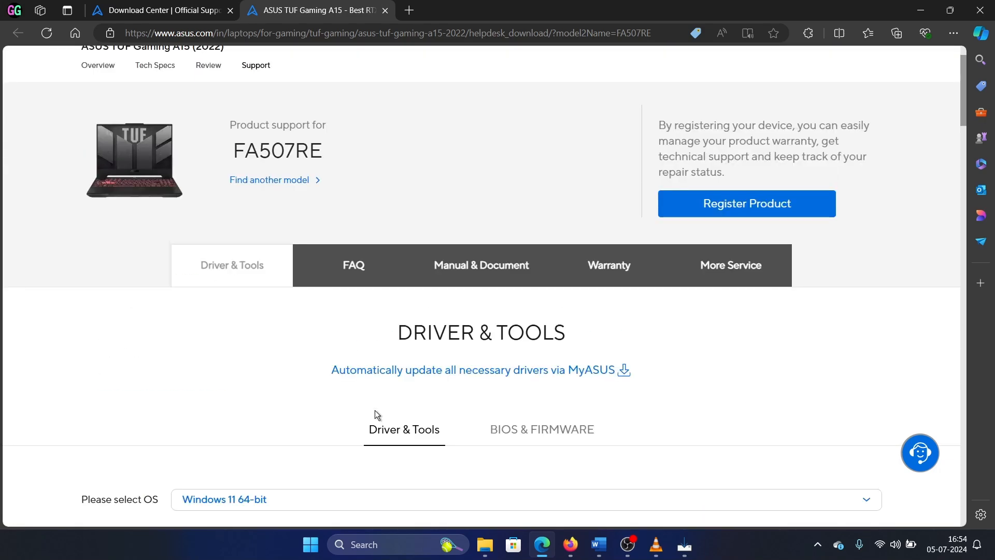